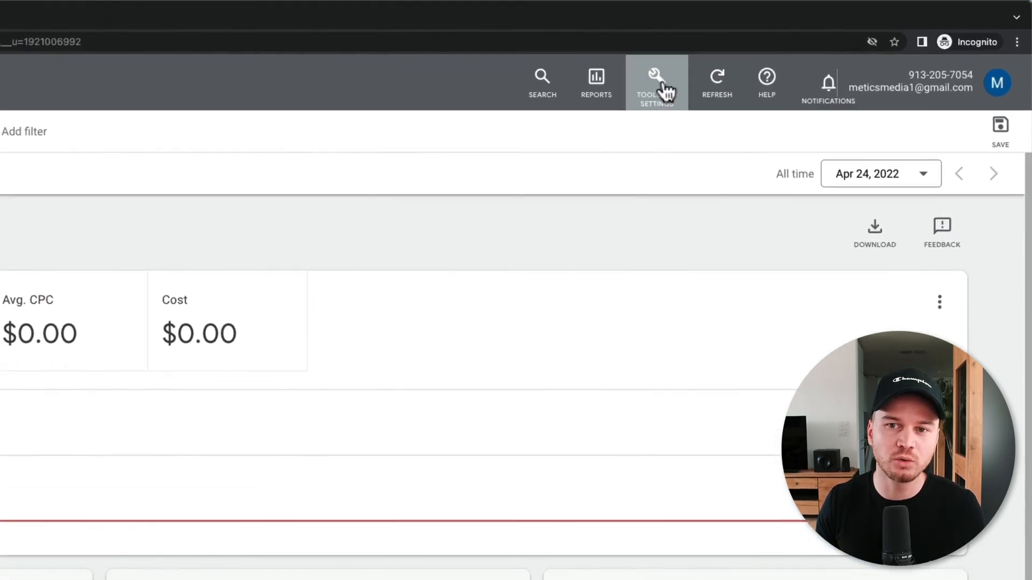
Launch the Keyword Planner from Tools and Settings, under Planning
click(655, 78)
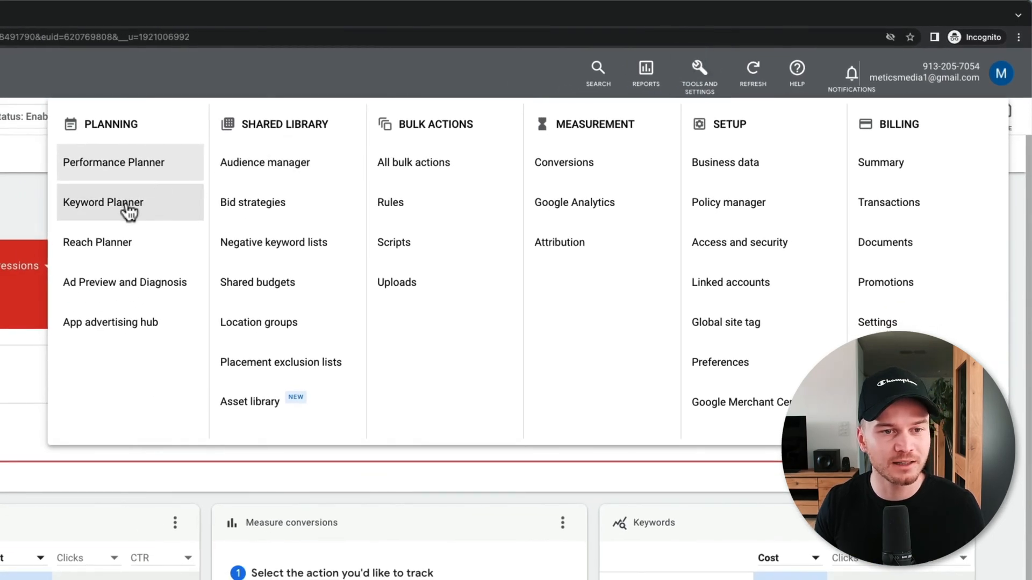
click(103, 202)
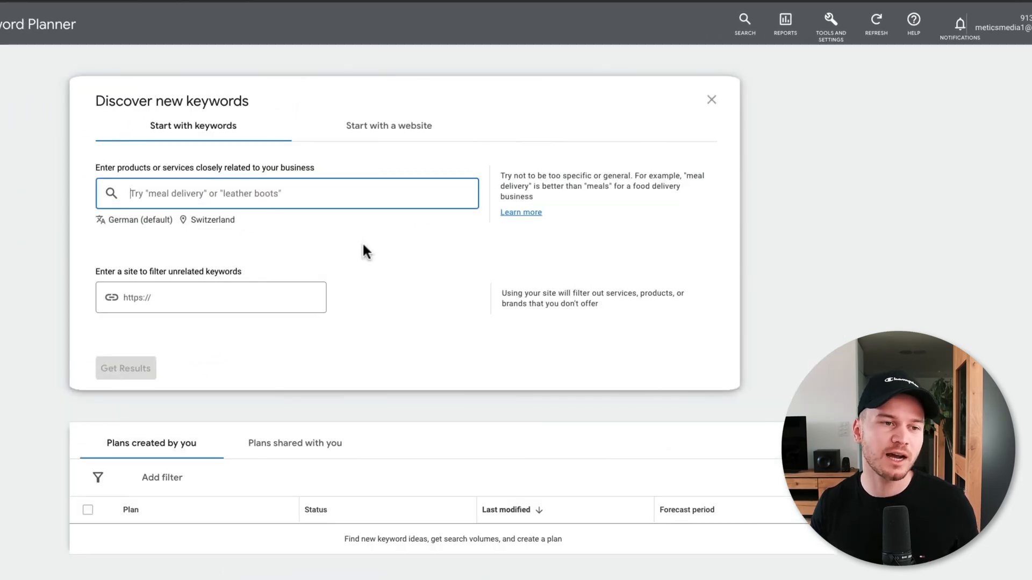
Enter 'website design' as the seed keyword after previewing the website-based option
click(388, 126)
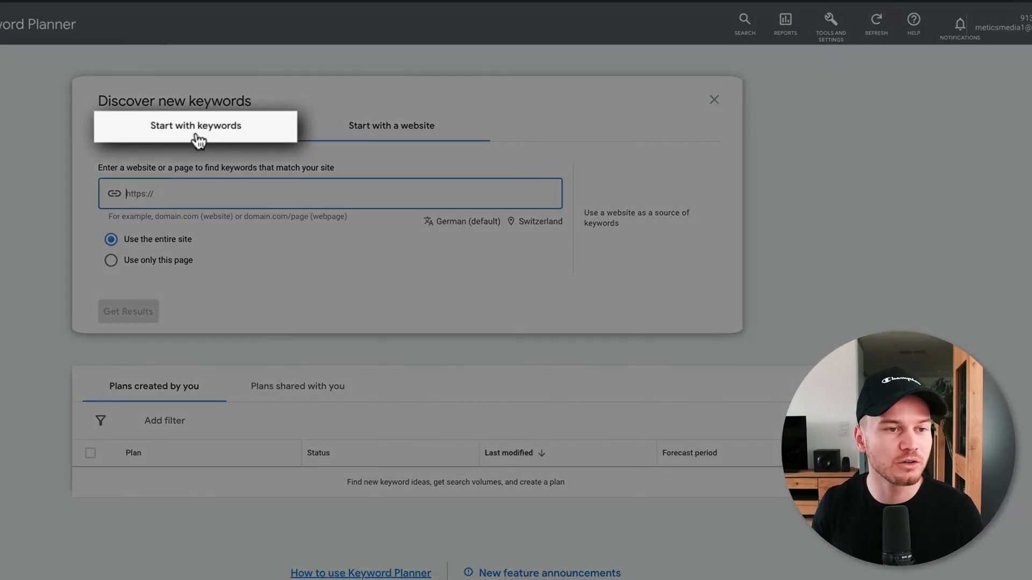
click(196, 126)
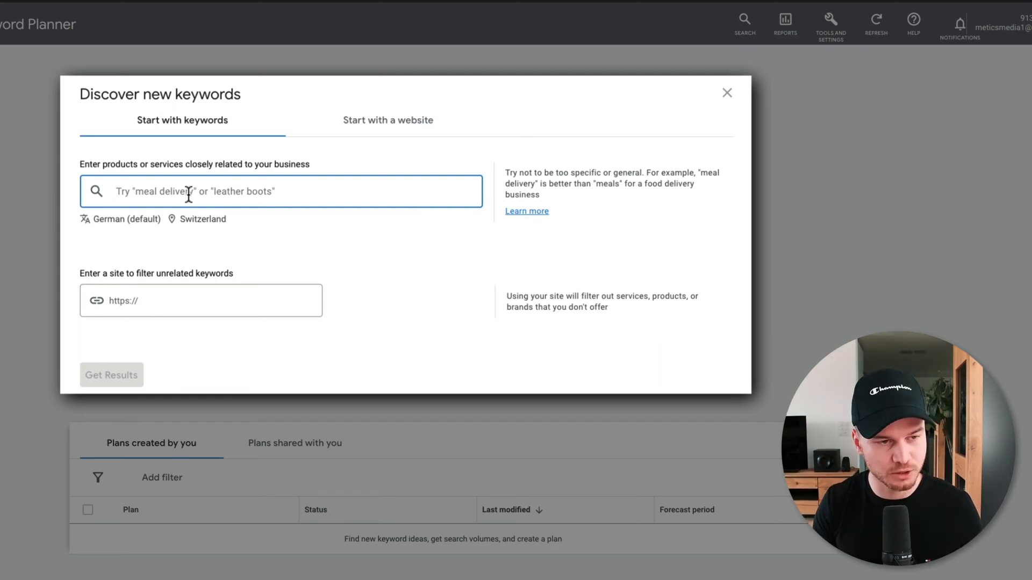
text(website d)
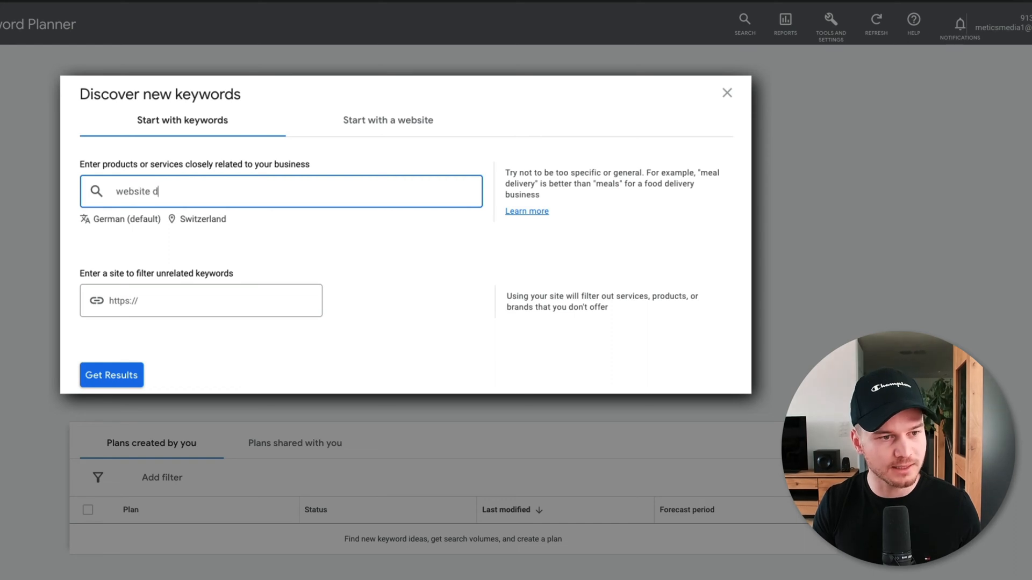
text(esign)
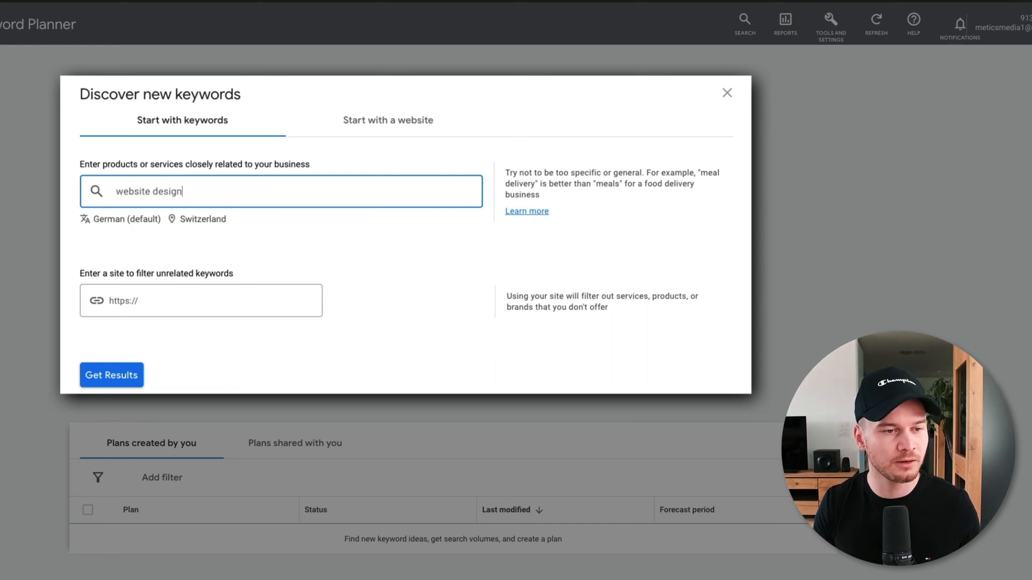
mouse_move(146, 238)
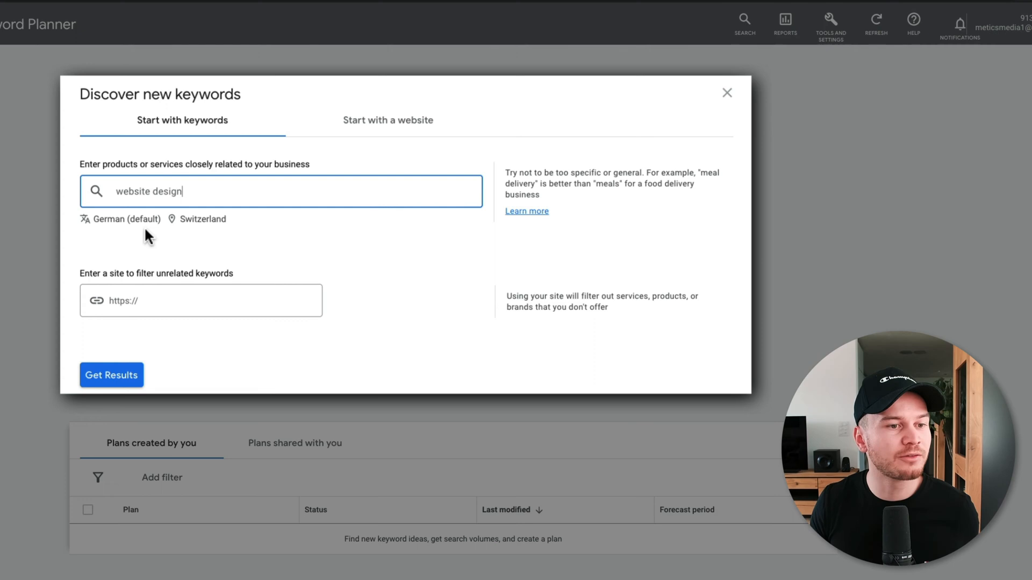
mouse_move(130, 227)
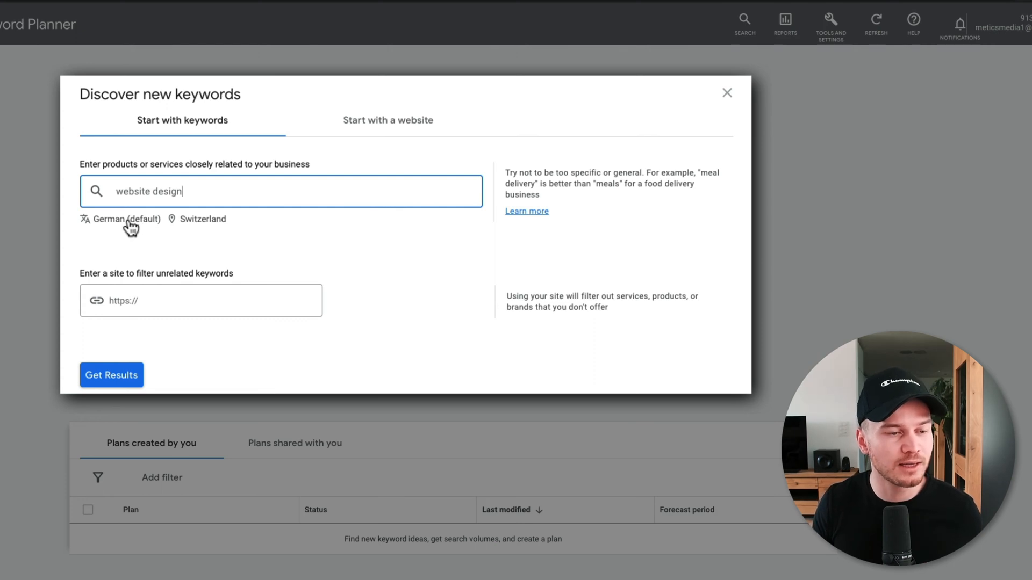
Change targeting from Switzerland/German to United States/English
click(125, 220)
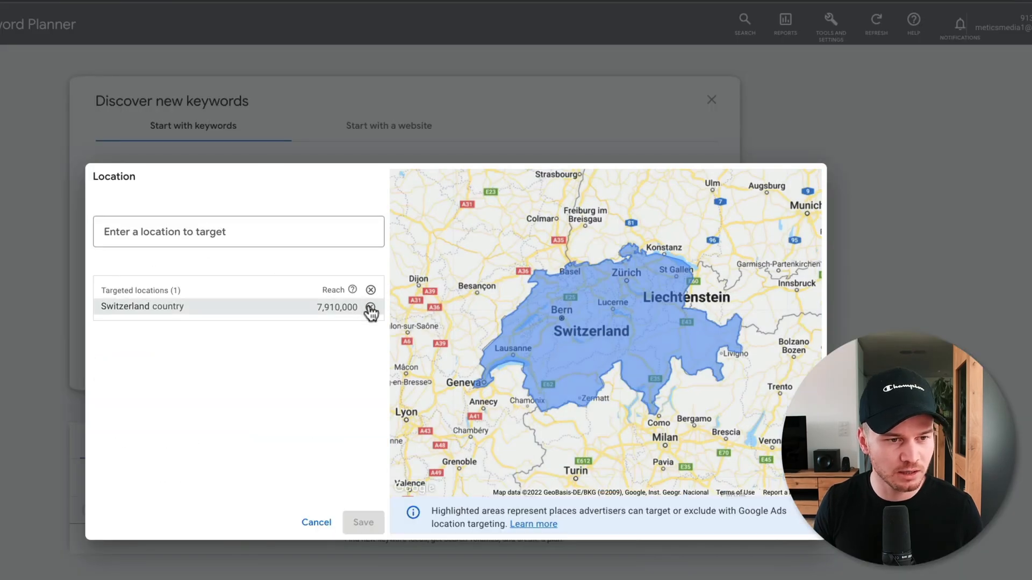
text(u)
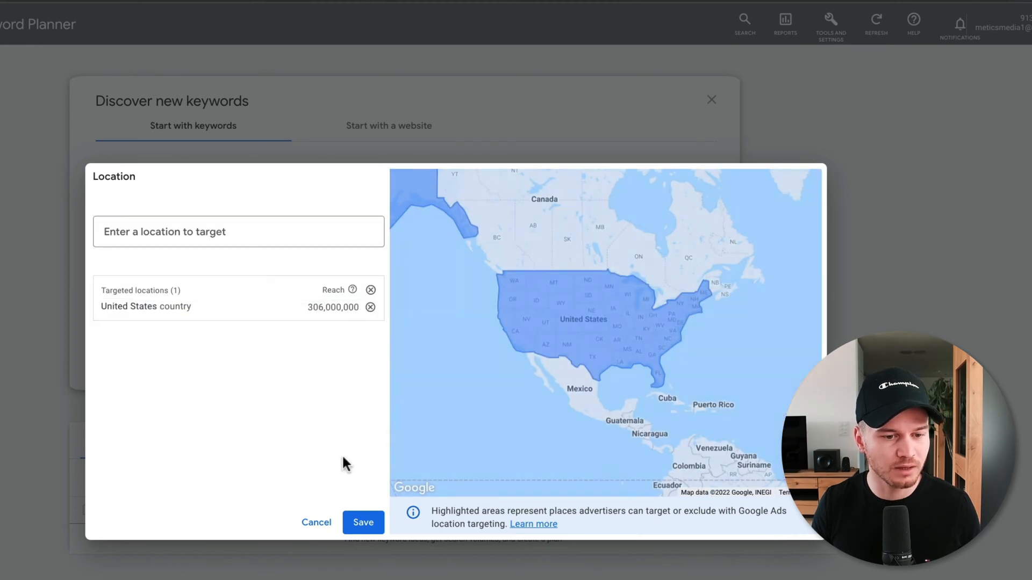
click(363, 522)
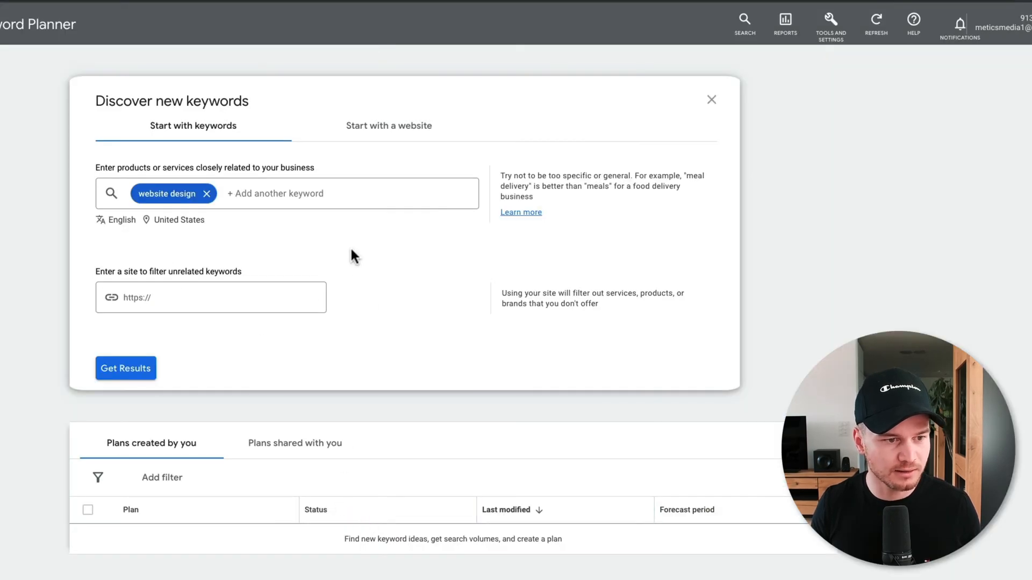
Load the 707 keyword ideas for 'website design' in US/English
click(125, 367)
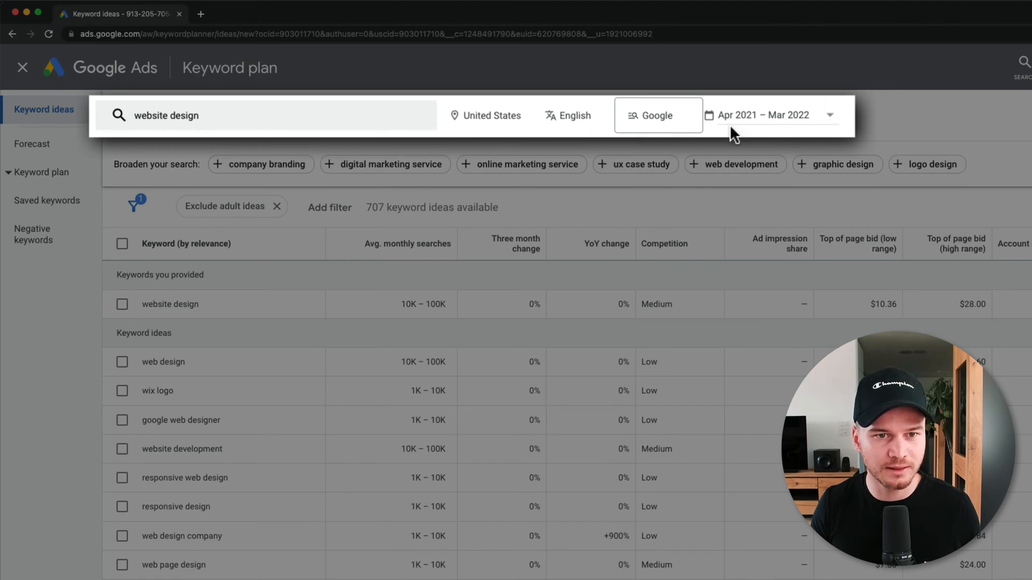
mouse_move(809, 132)
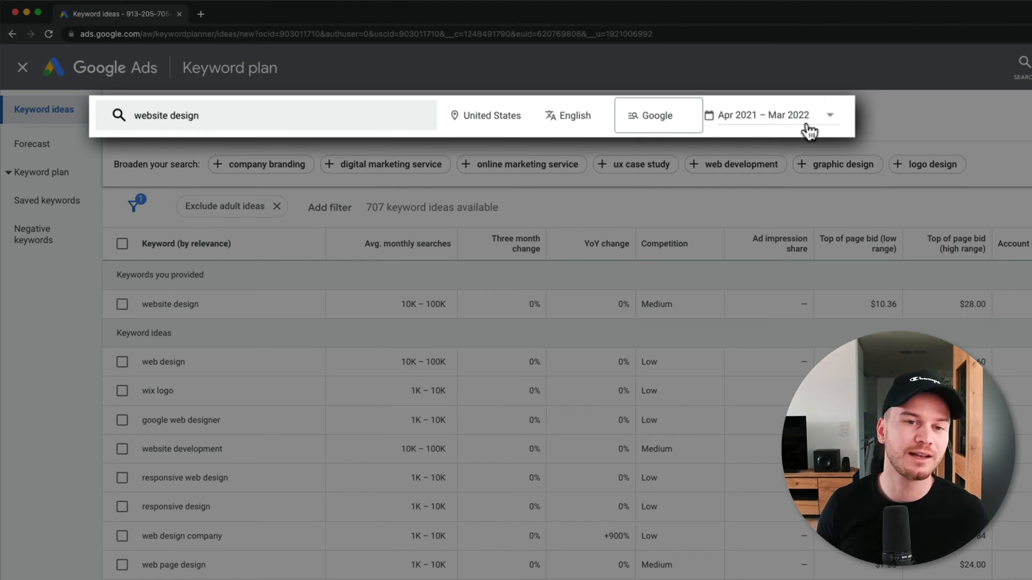
mouse_move(766, 156)
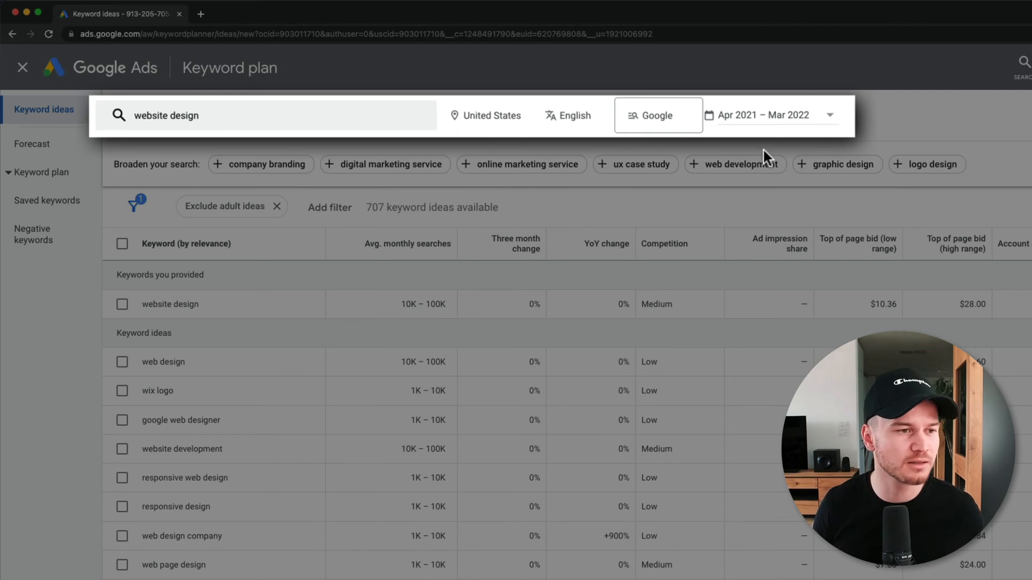
mouse_move(635, 164)
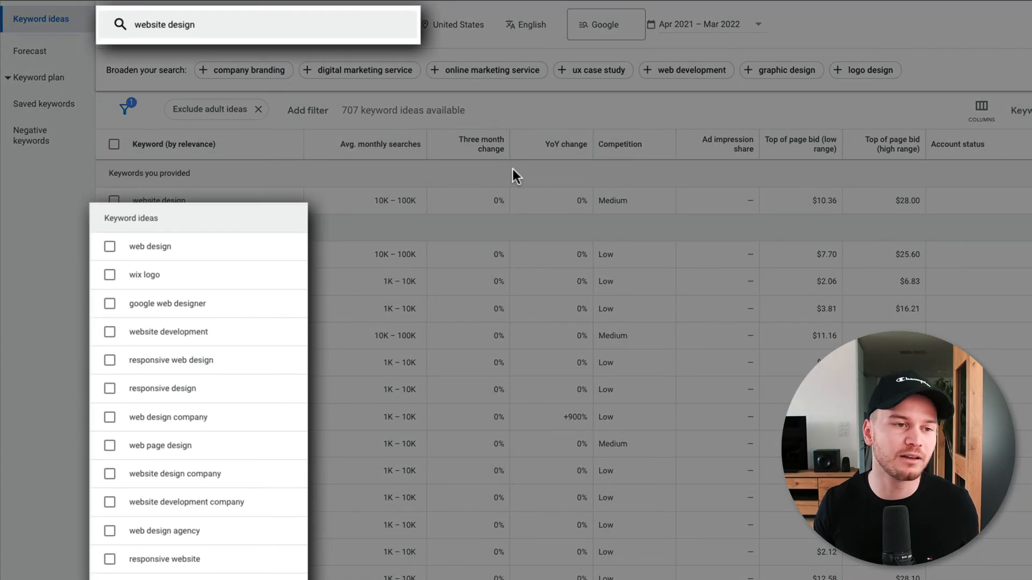
mouse_move(256, 55)
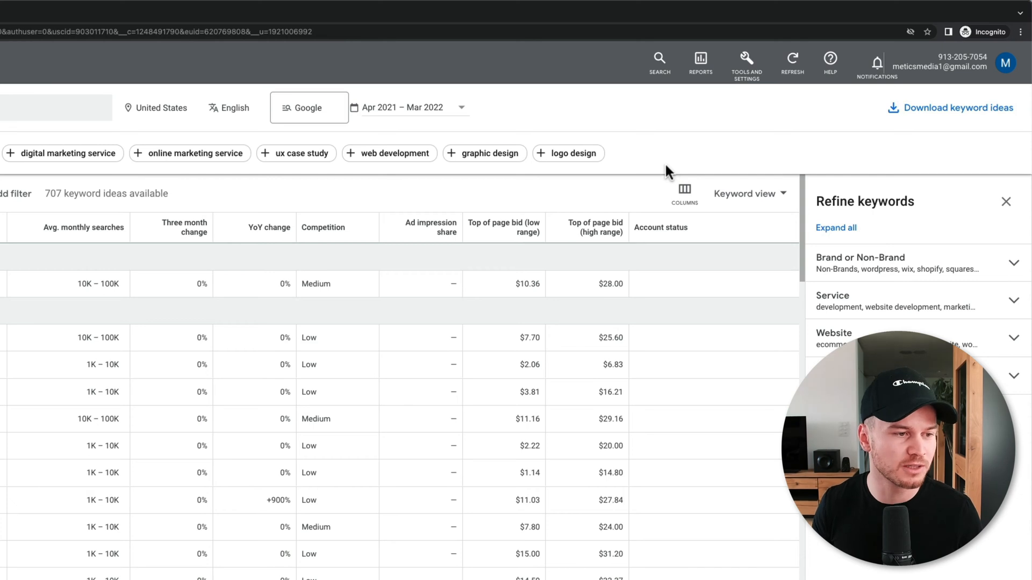
mouse_move(378, 324)
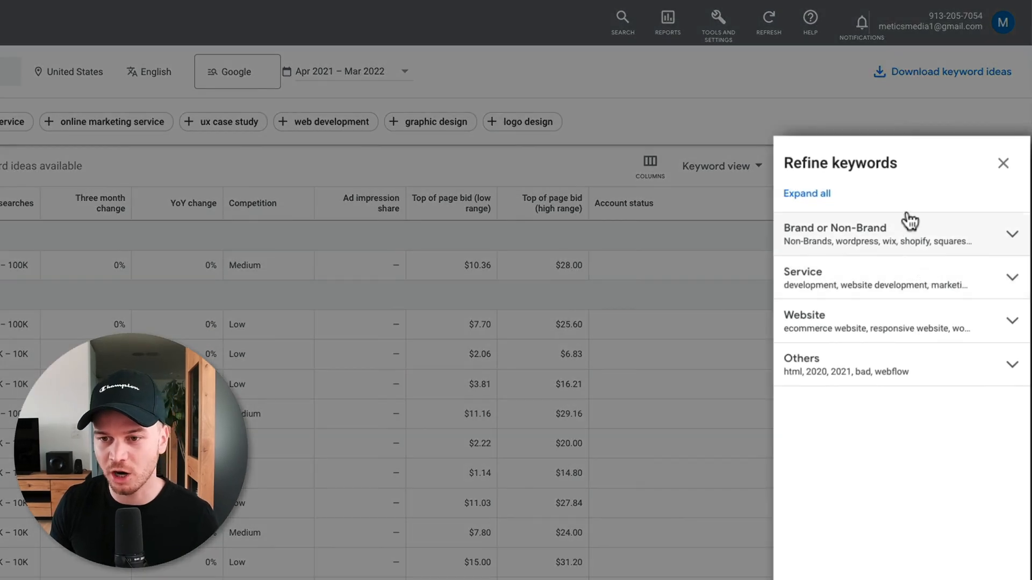
mouse_move(856, 247)
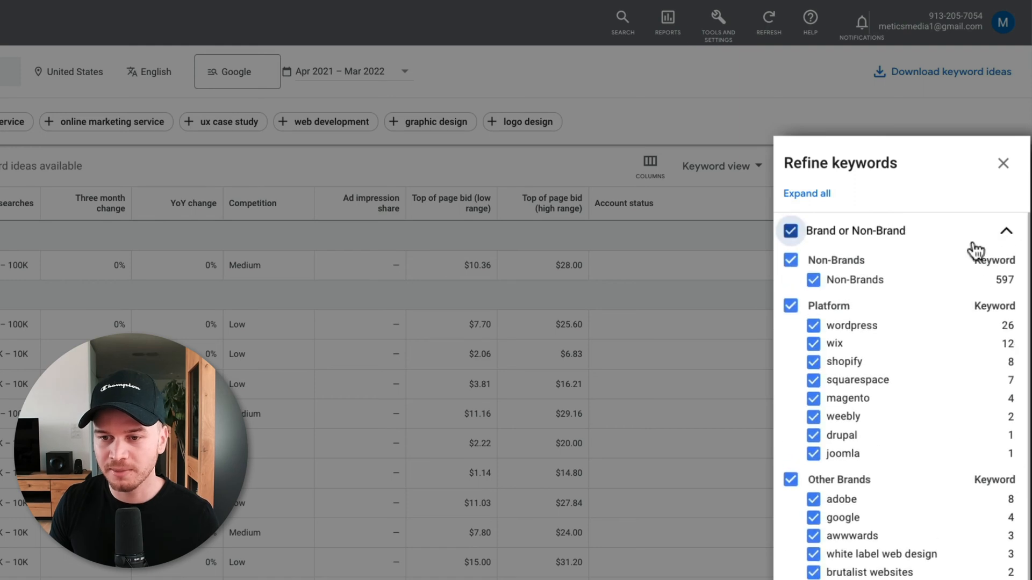
mouse_move(875, 356)
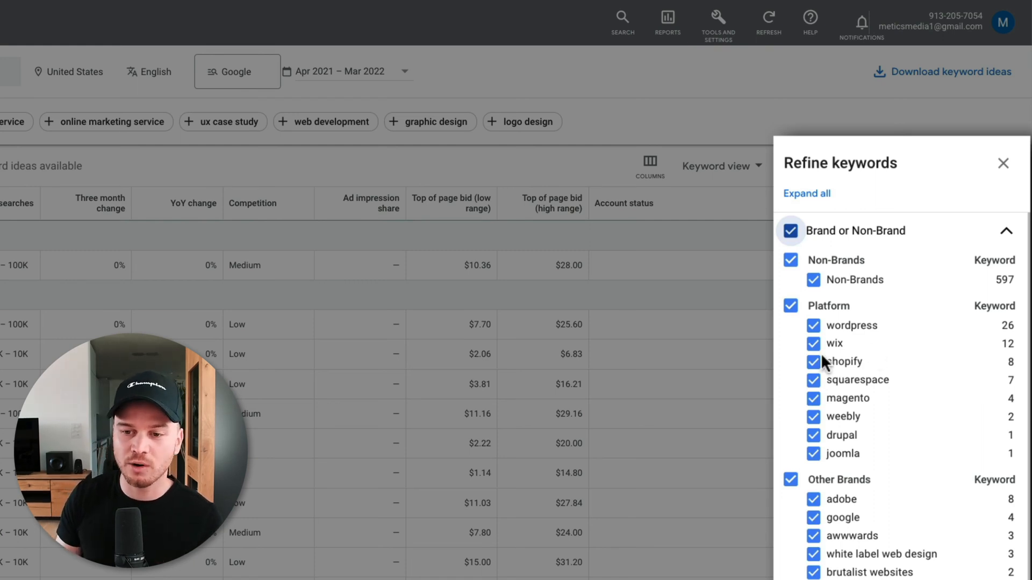
Exclude the wix, shopify, squarespace, magento and weebly platform brands
click(813, 343)
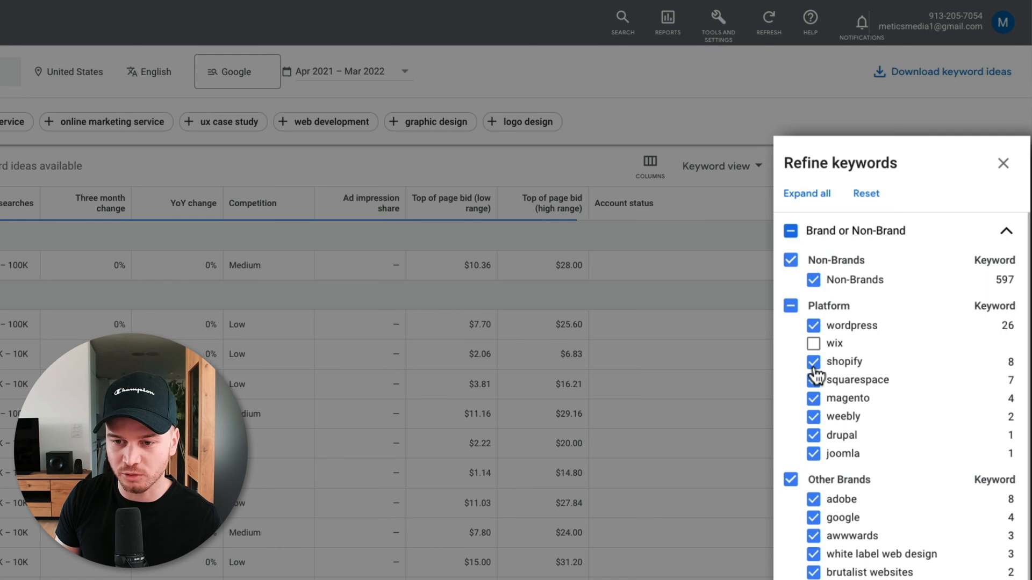
click(812, 361)
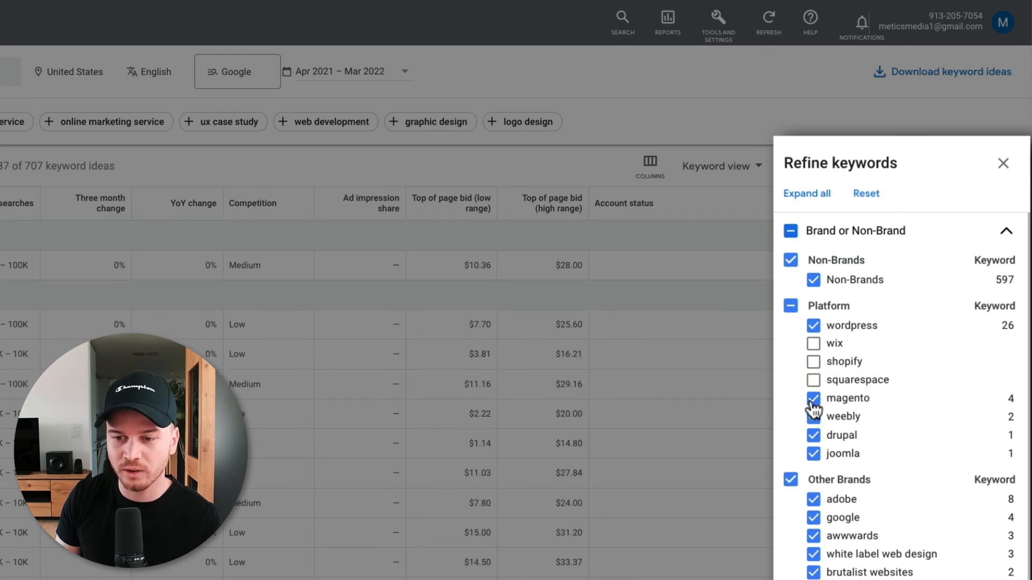
click(813, 398)
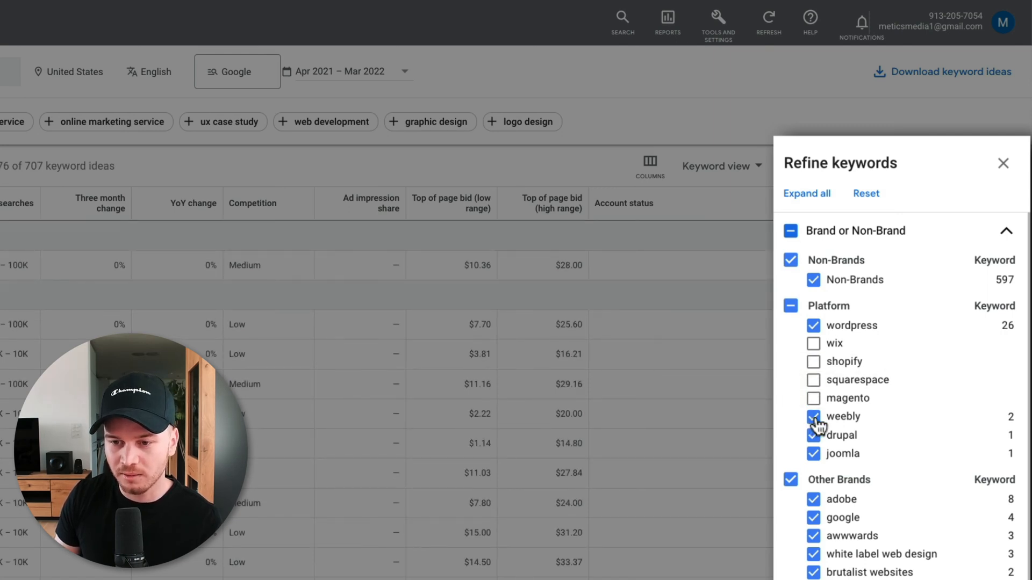
click(813, 416)
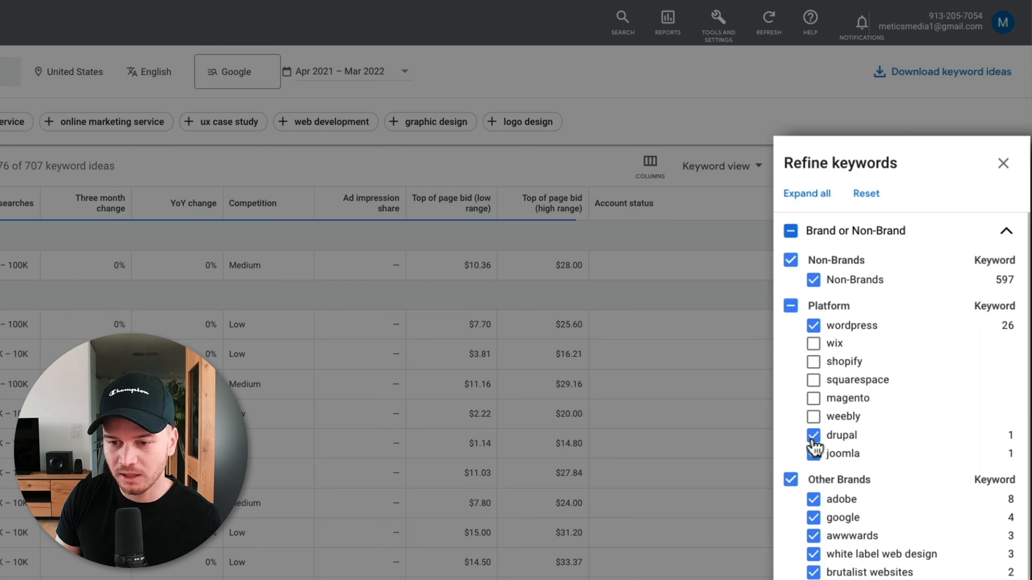
click(813, 435)
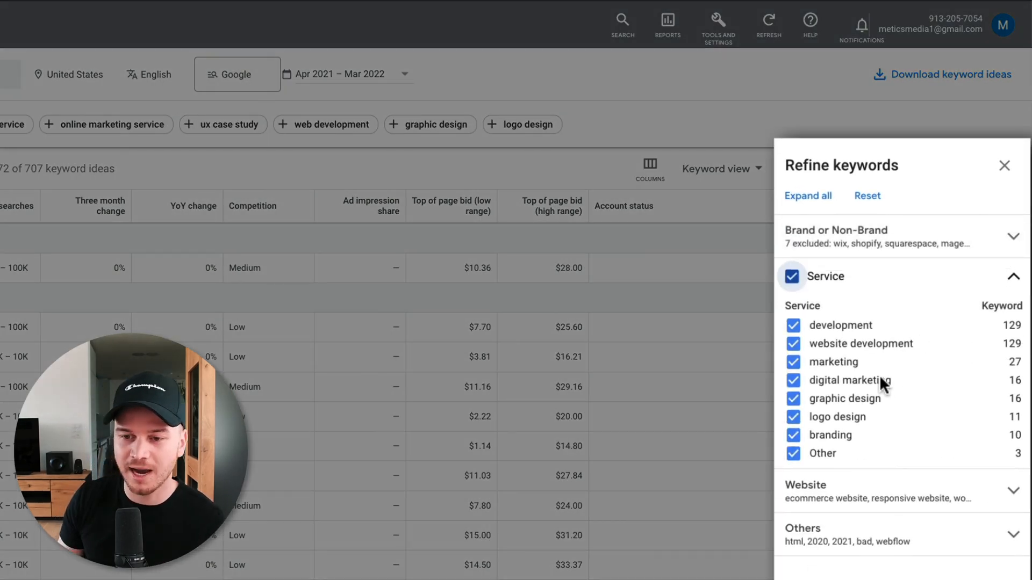
Uncheck graphic design and logo design under the Service refinements
click(793, 398)
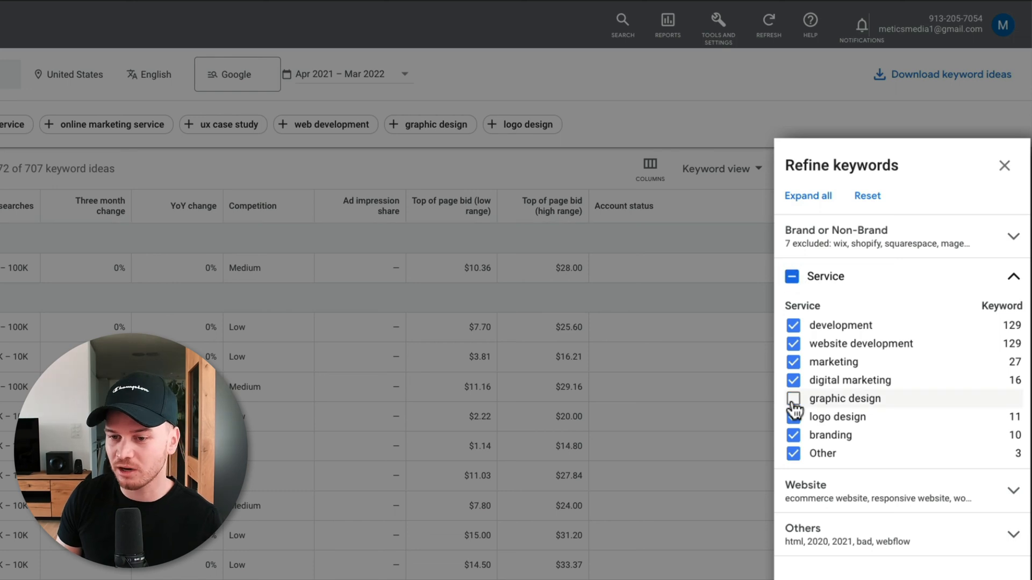
click(793, 416)
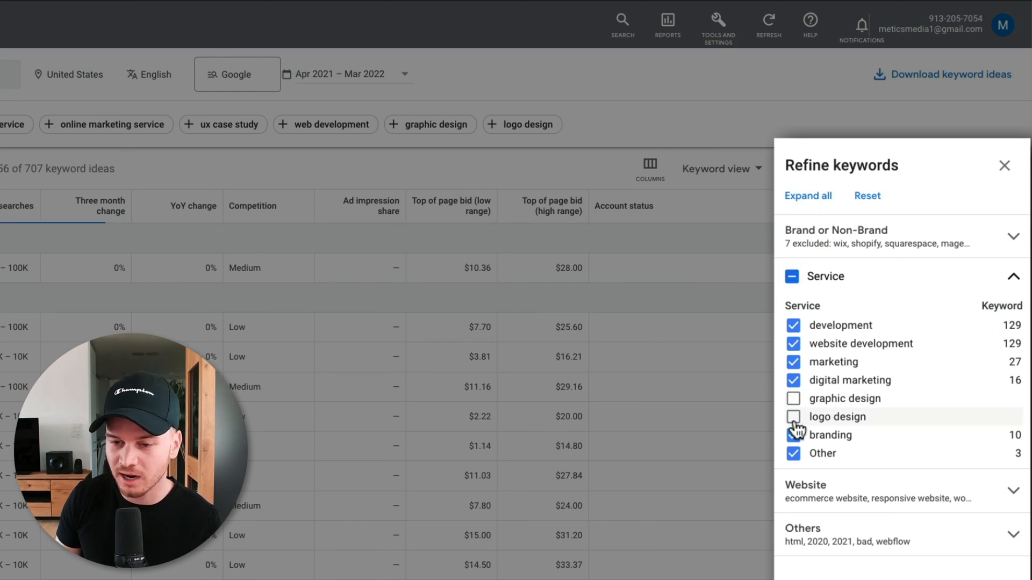
click(794, 417)
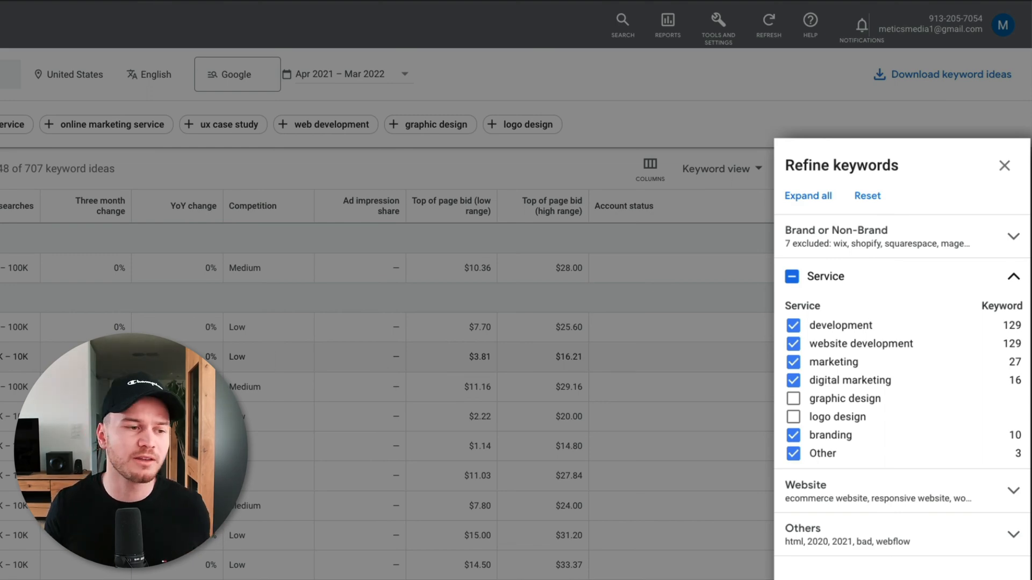
Close refinements and tick the web design and website development keyword ideas
click(1005, 166)
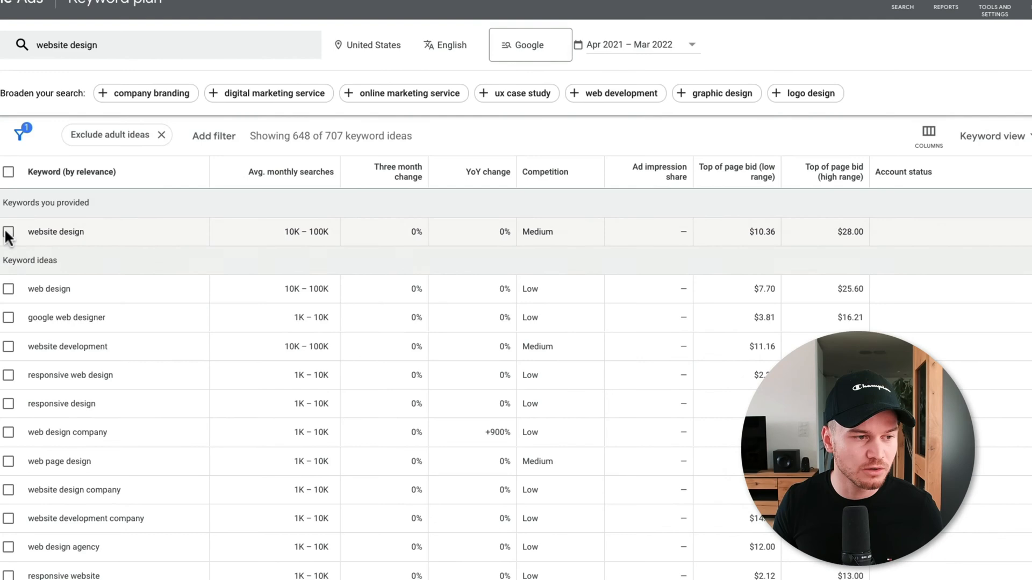
click(9, 317)
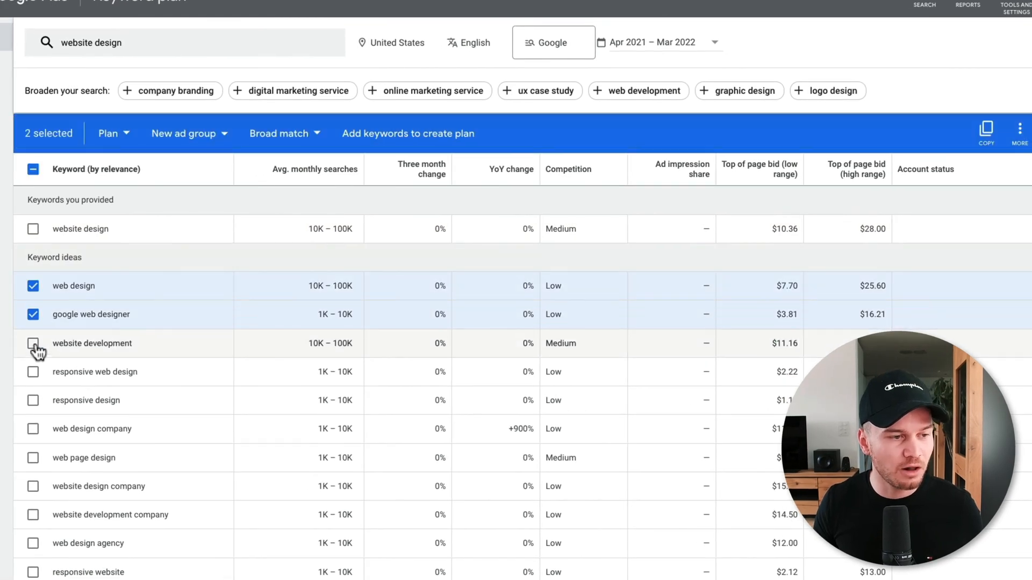
click(33, 343)
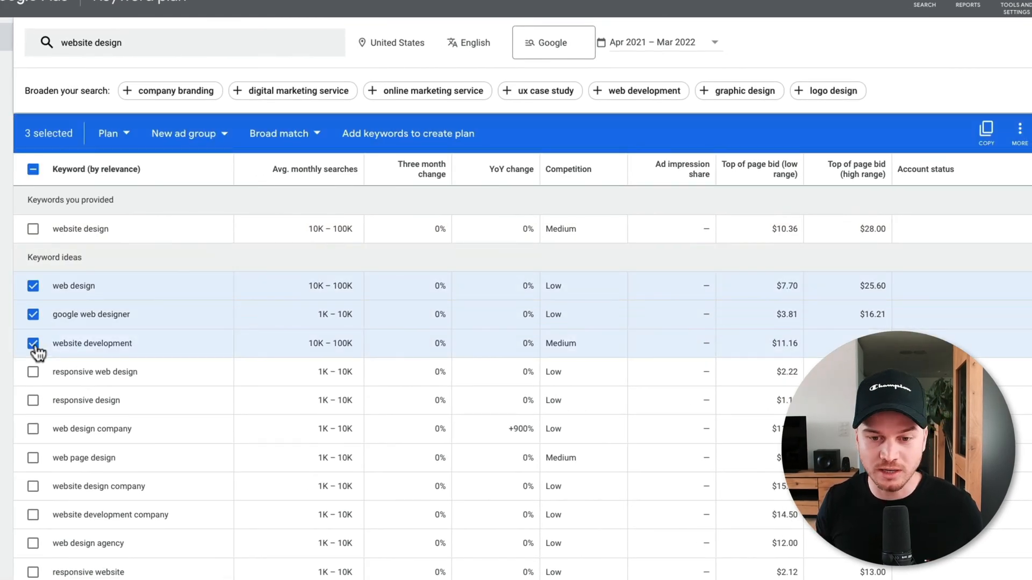